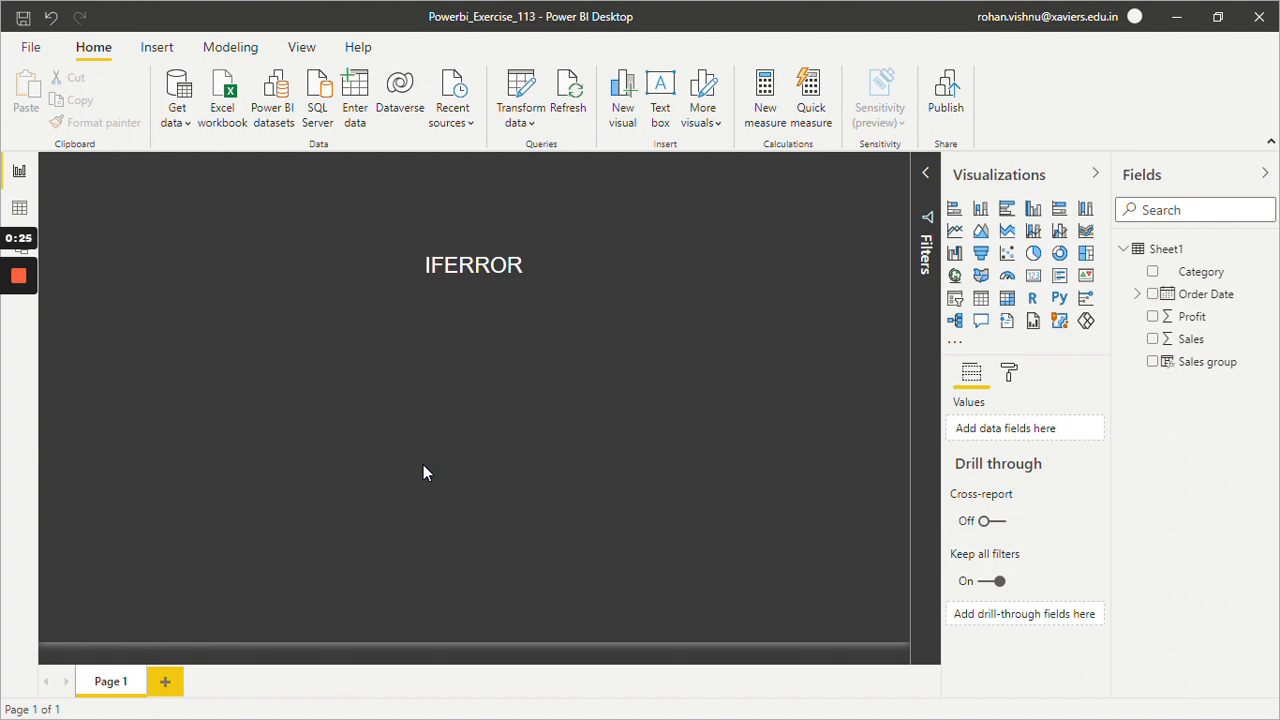
mouse_move(484, 348)
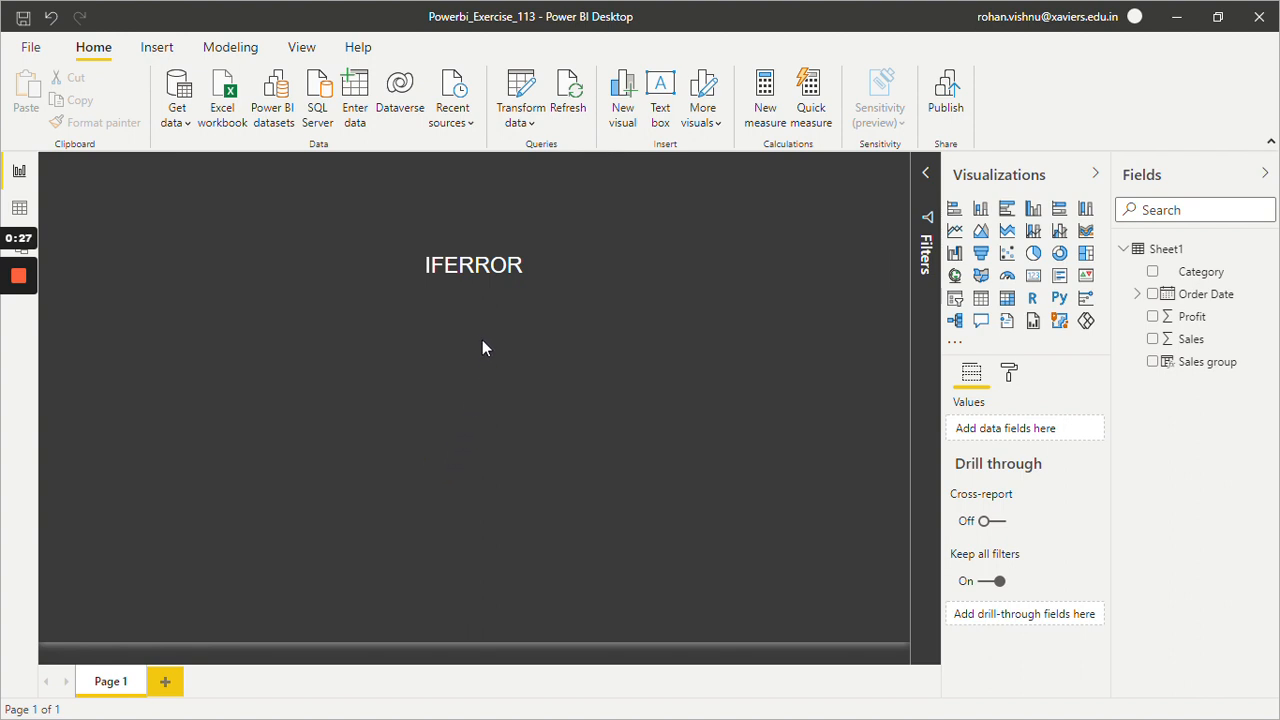
mouse_move(474, 345)
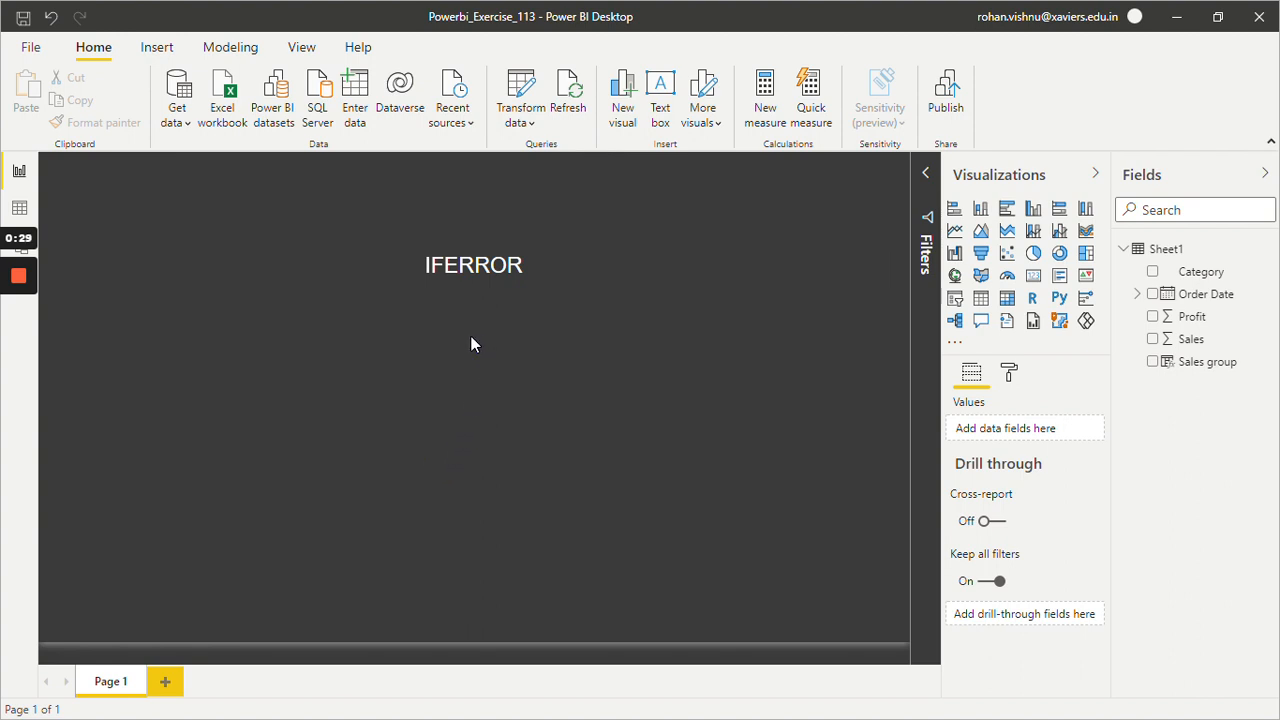
mouse_move(765, 90)
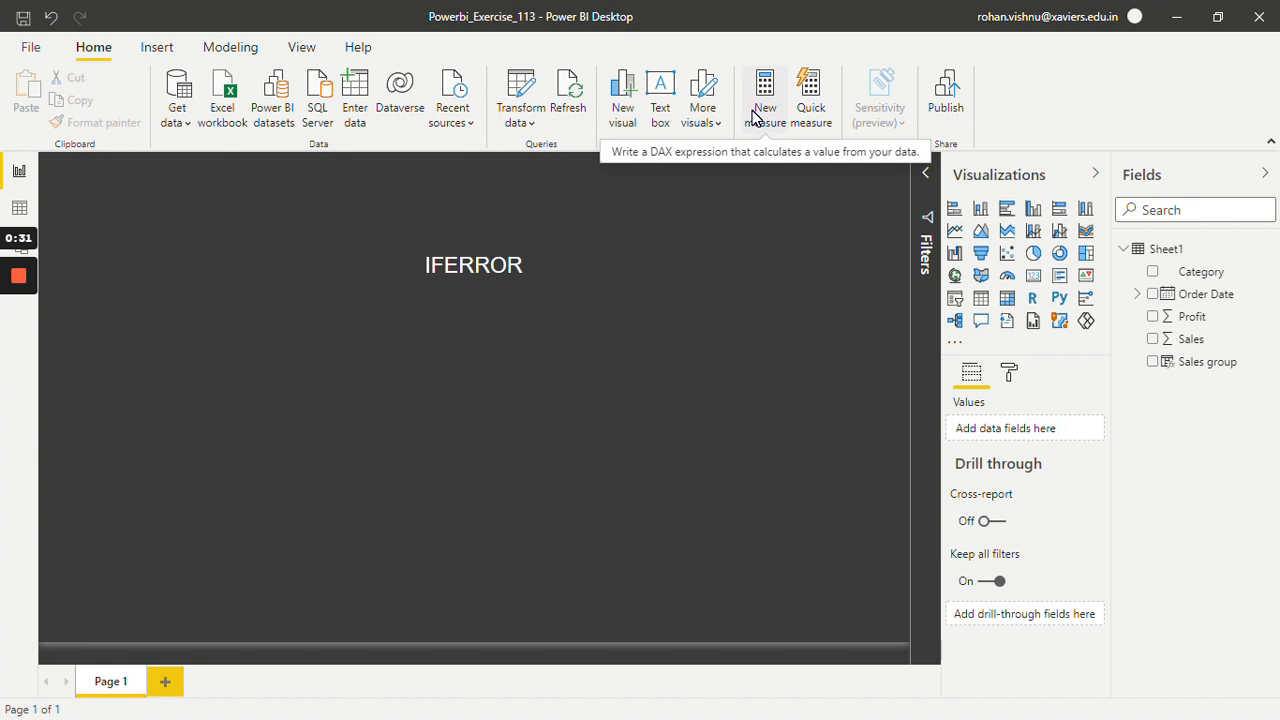
mouse_move(465, 68)
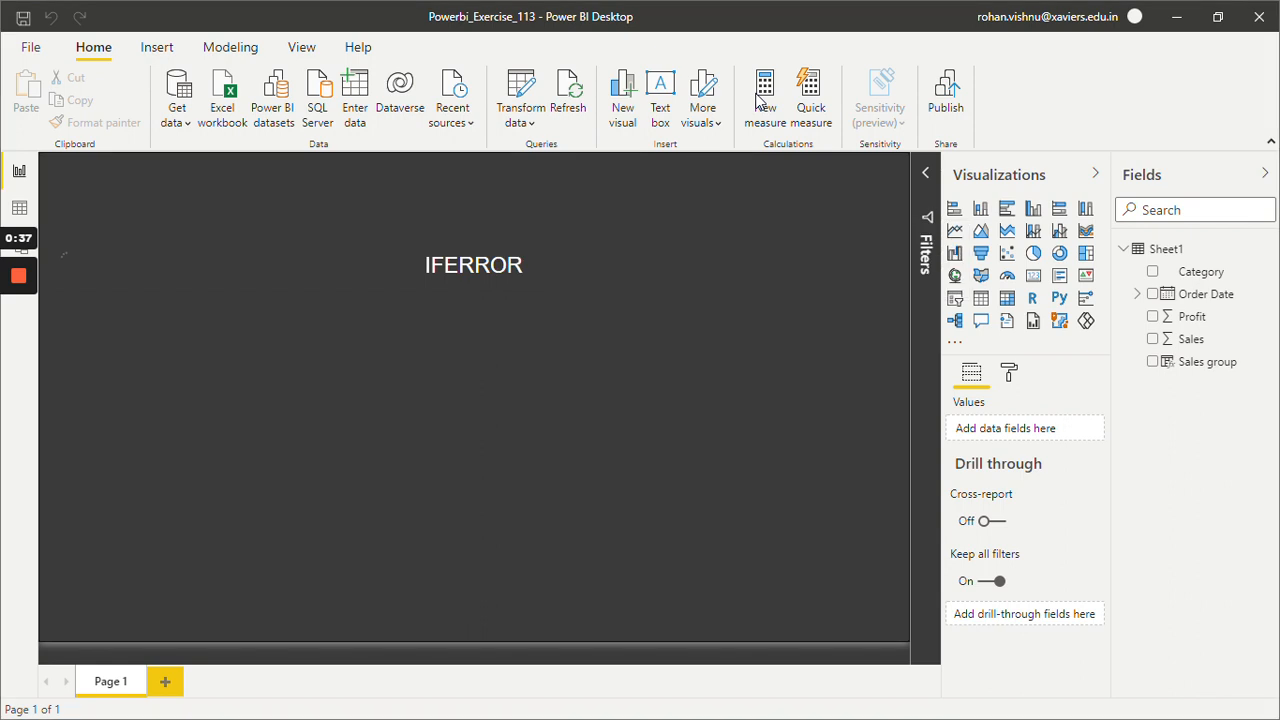
- Define a new measure iferror = IFERROR(10/0,100) in the formula bar
left_click(764, 97)
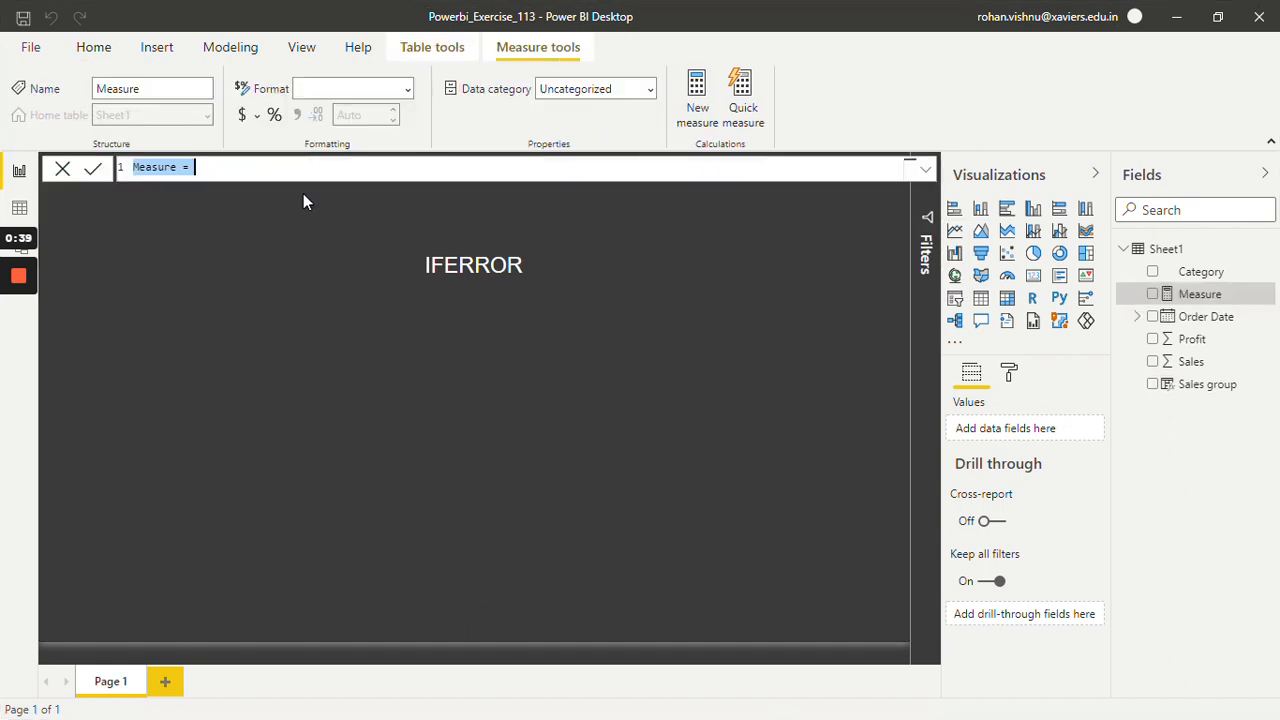
type("iferror")
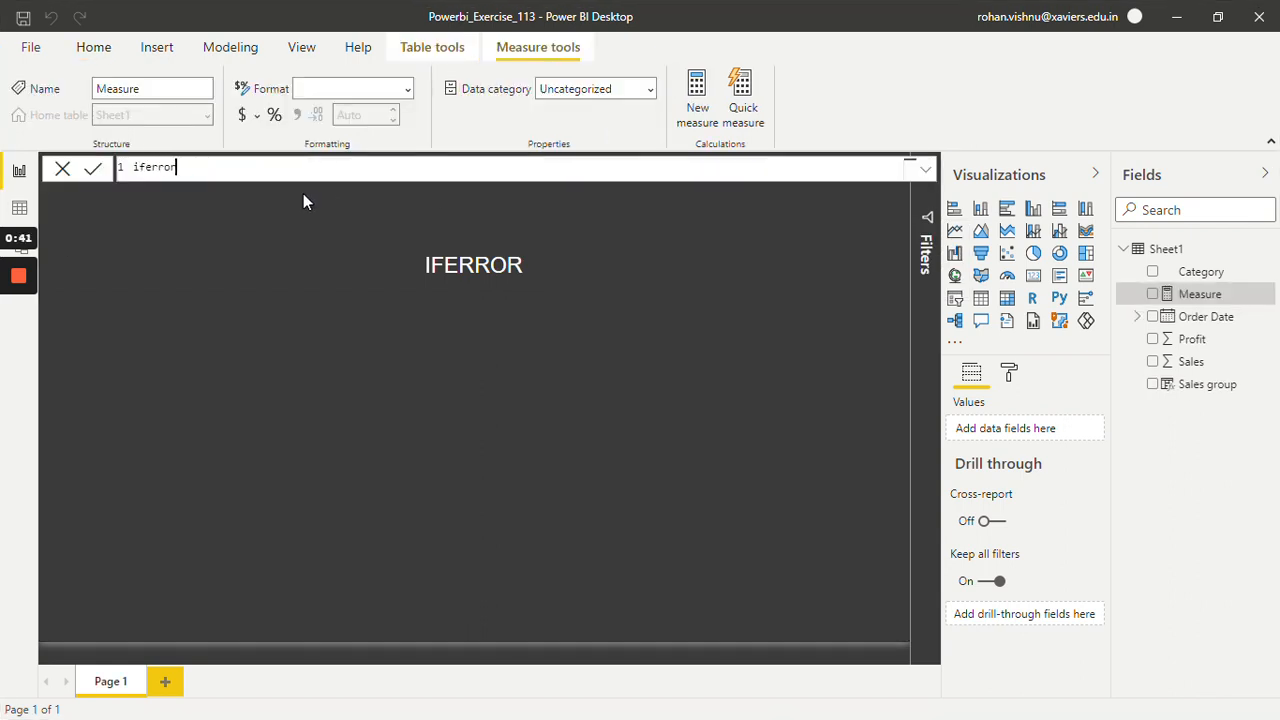
type("= IFERROR(")
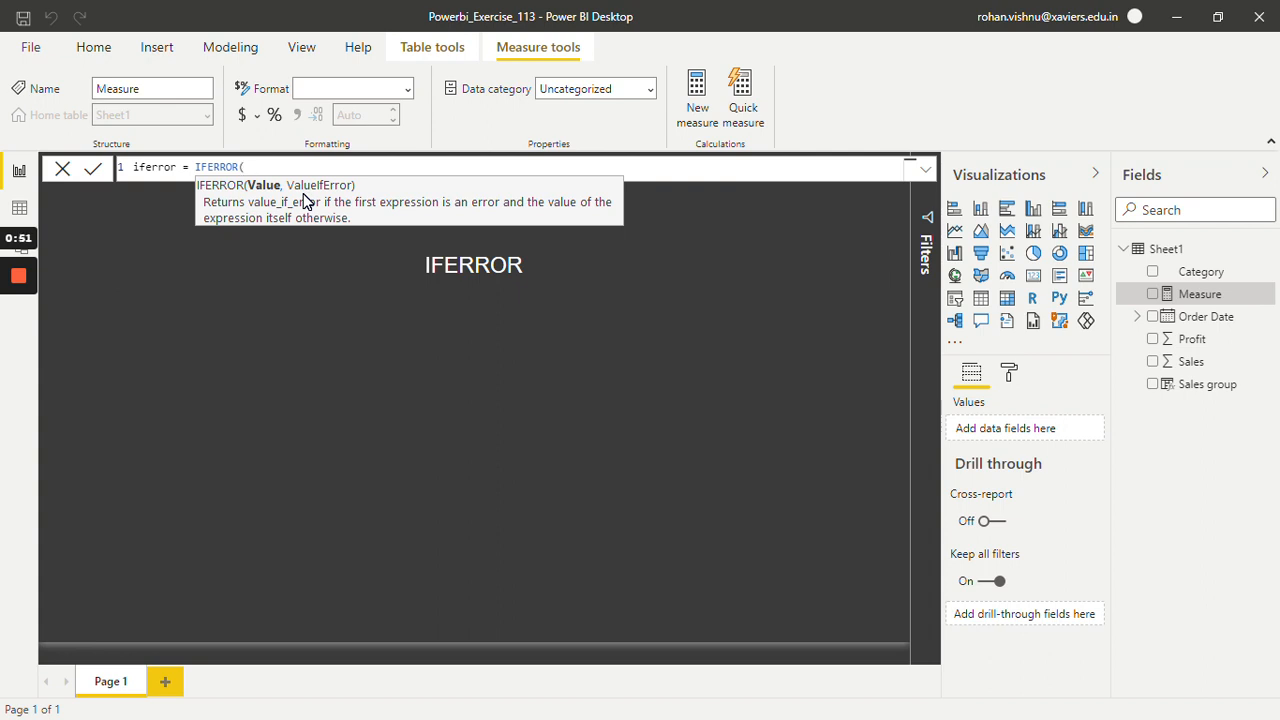
type("10")
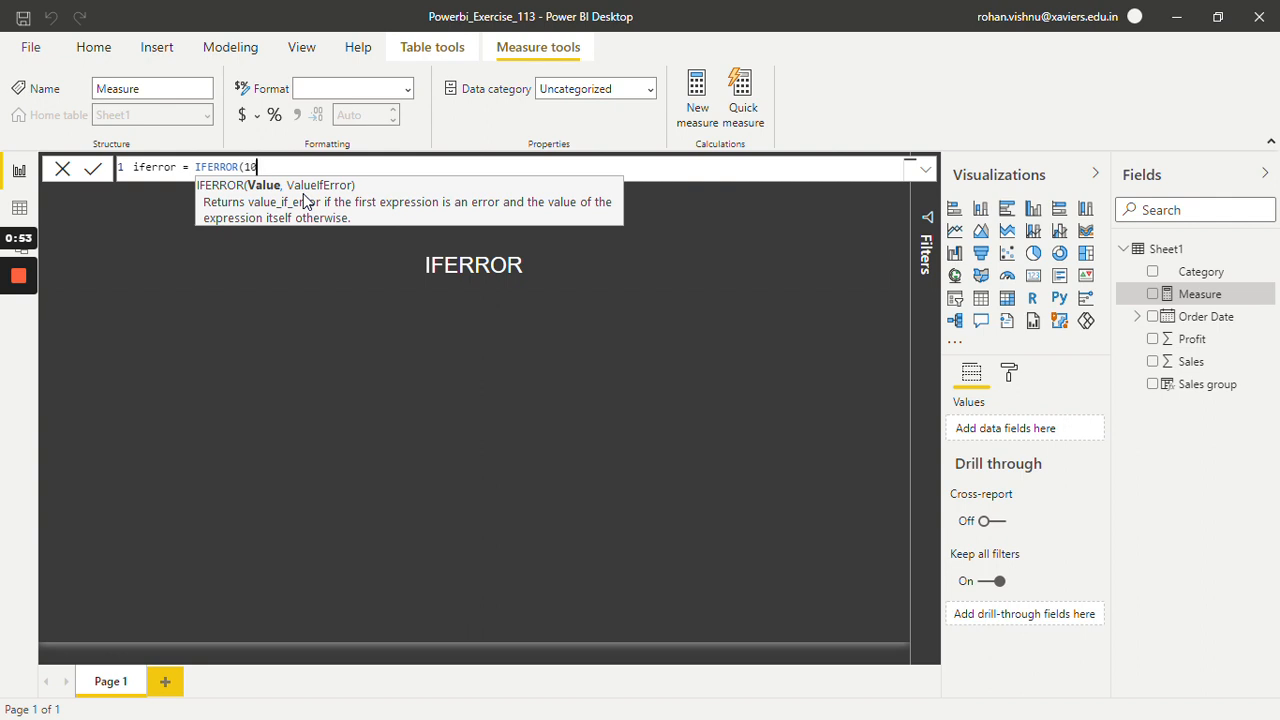
type("/0,")
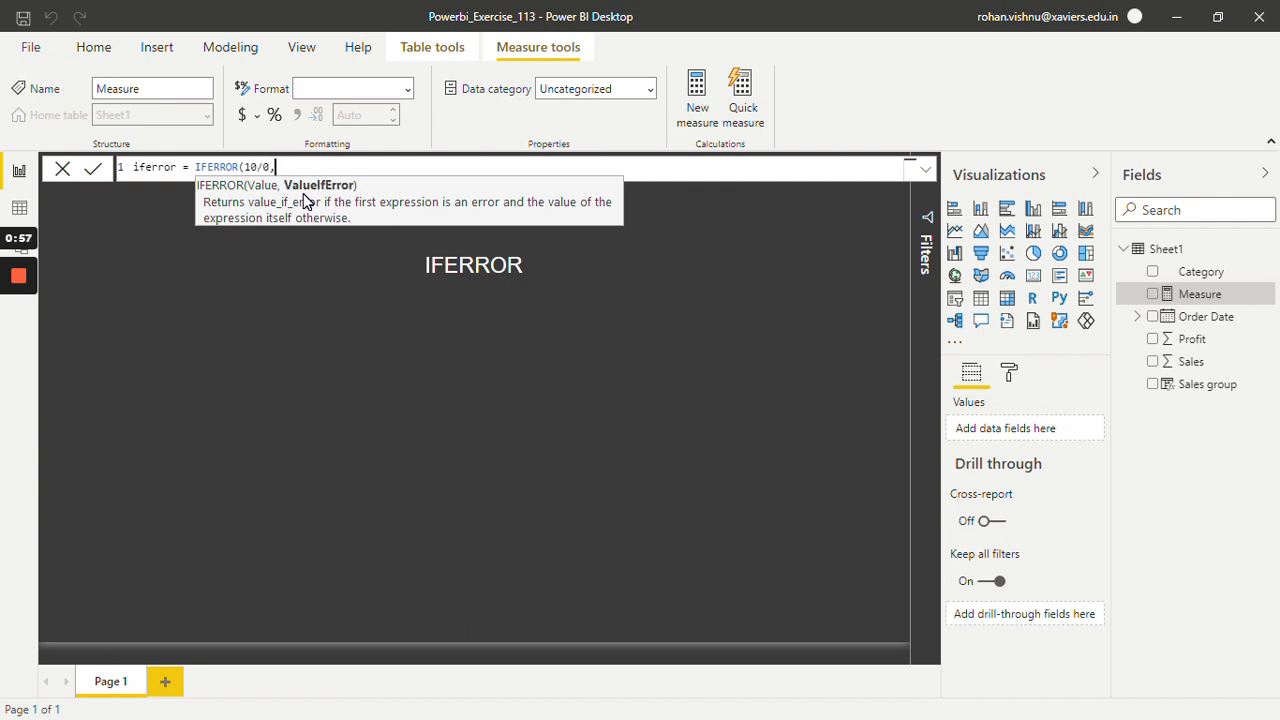
type("100)")
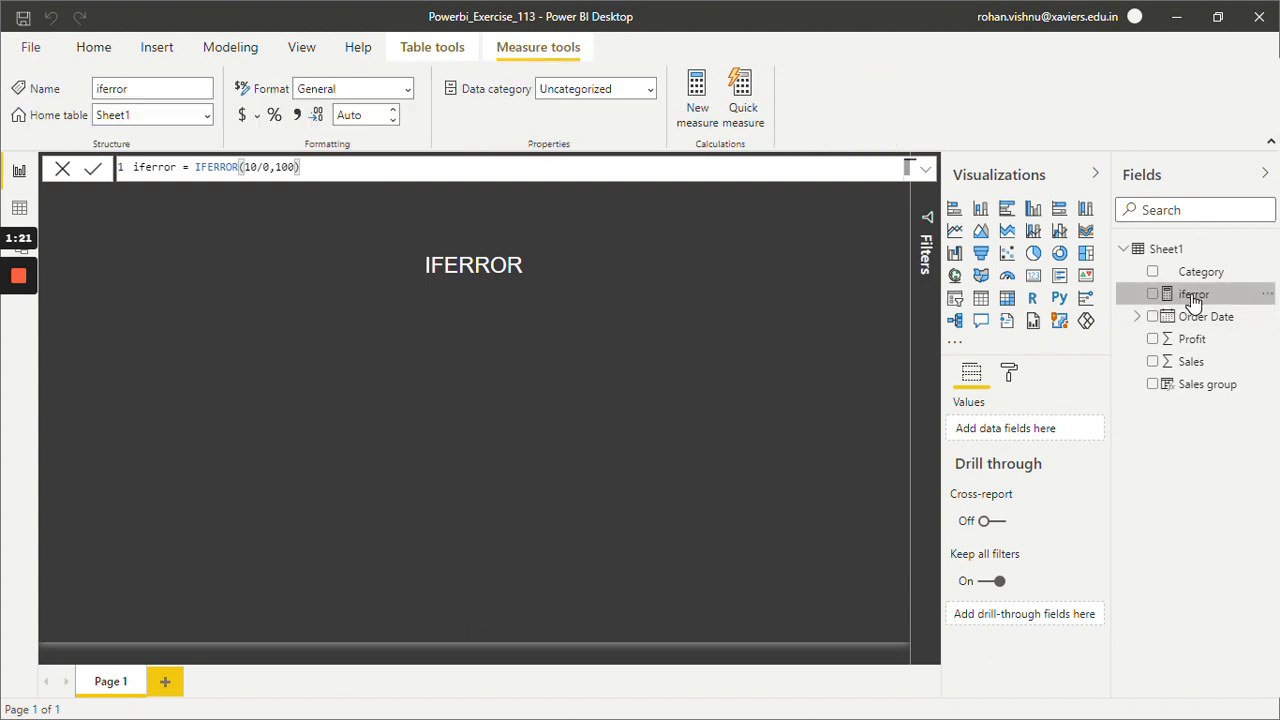
mouse_move(1193, 293)
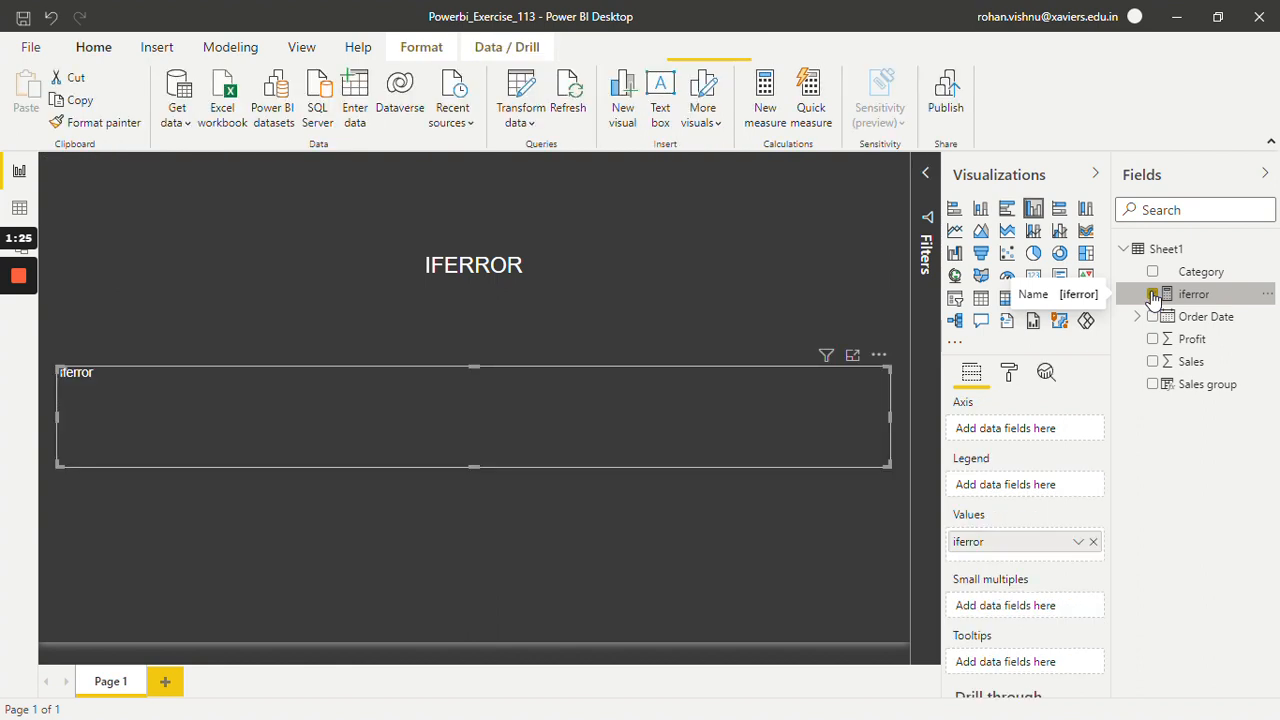
- Display the iferror measure as a card showing 100.00 on the report page
left_click(1033, 275)
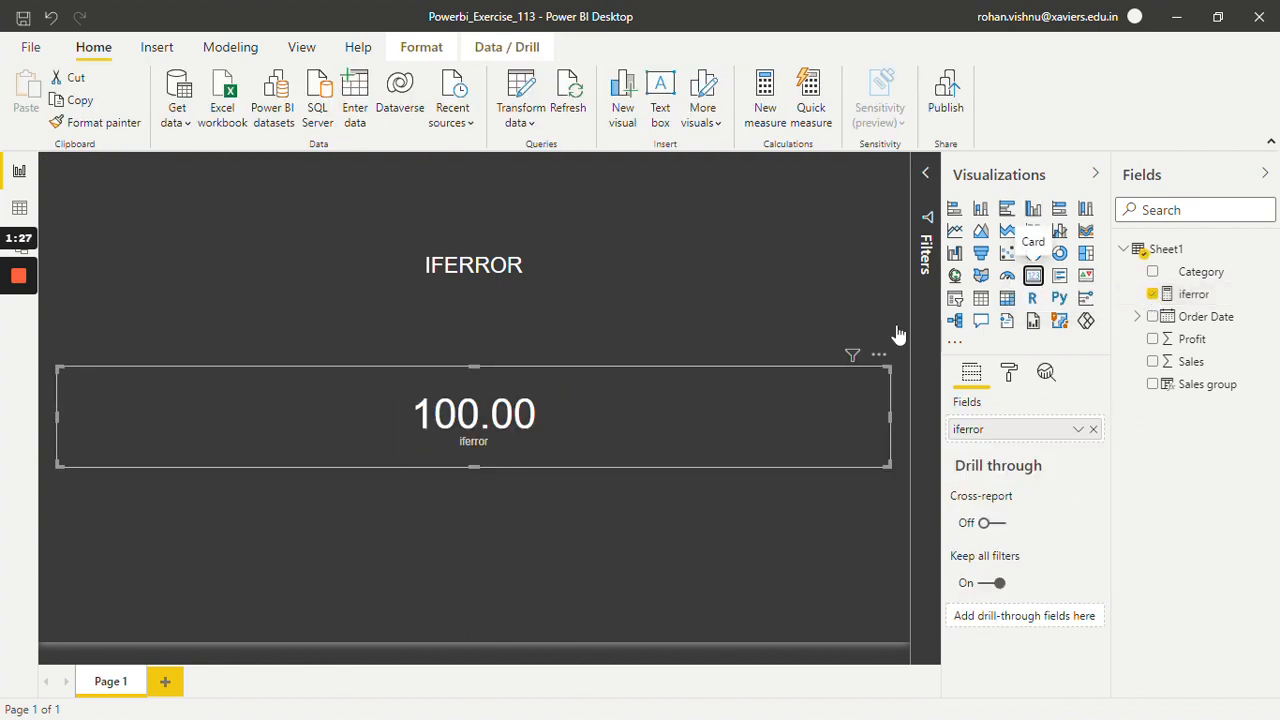
left_click(1193, 293)
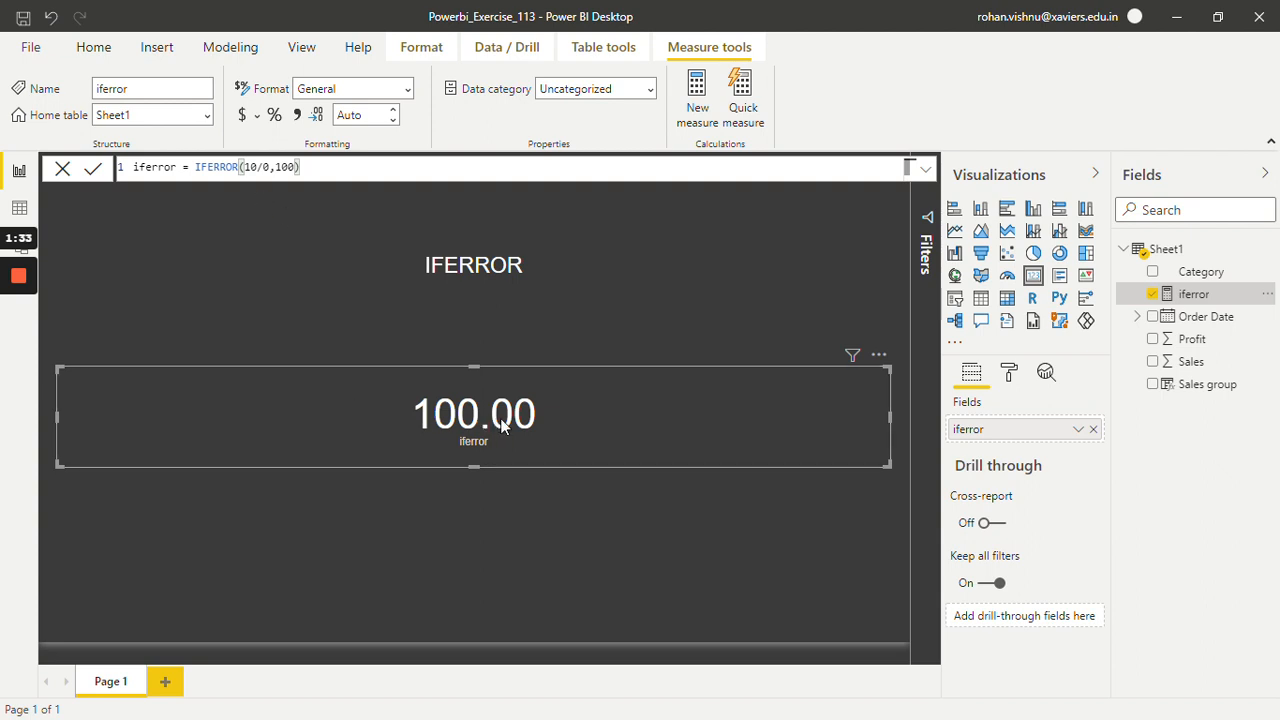
mouse_move(466, 508)
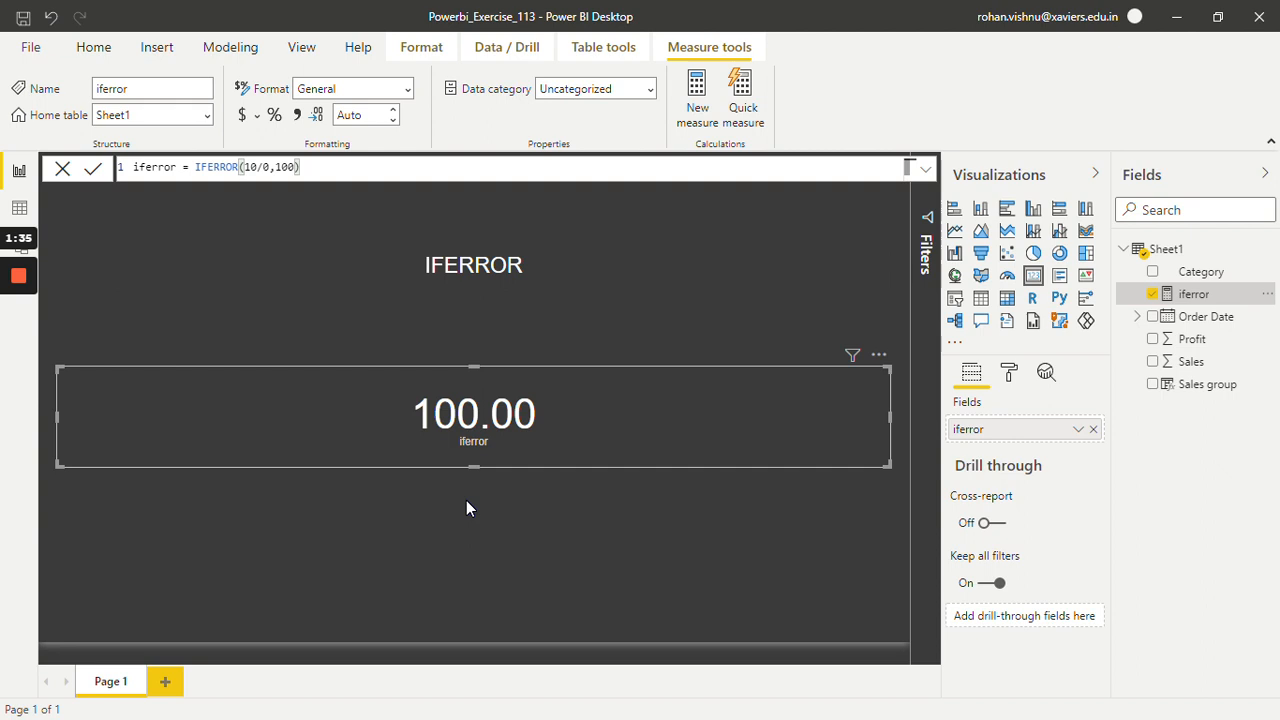
mouse_move(437, 366)
type("1")
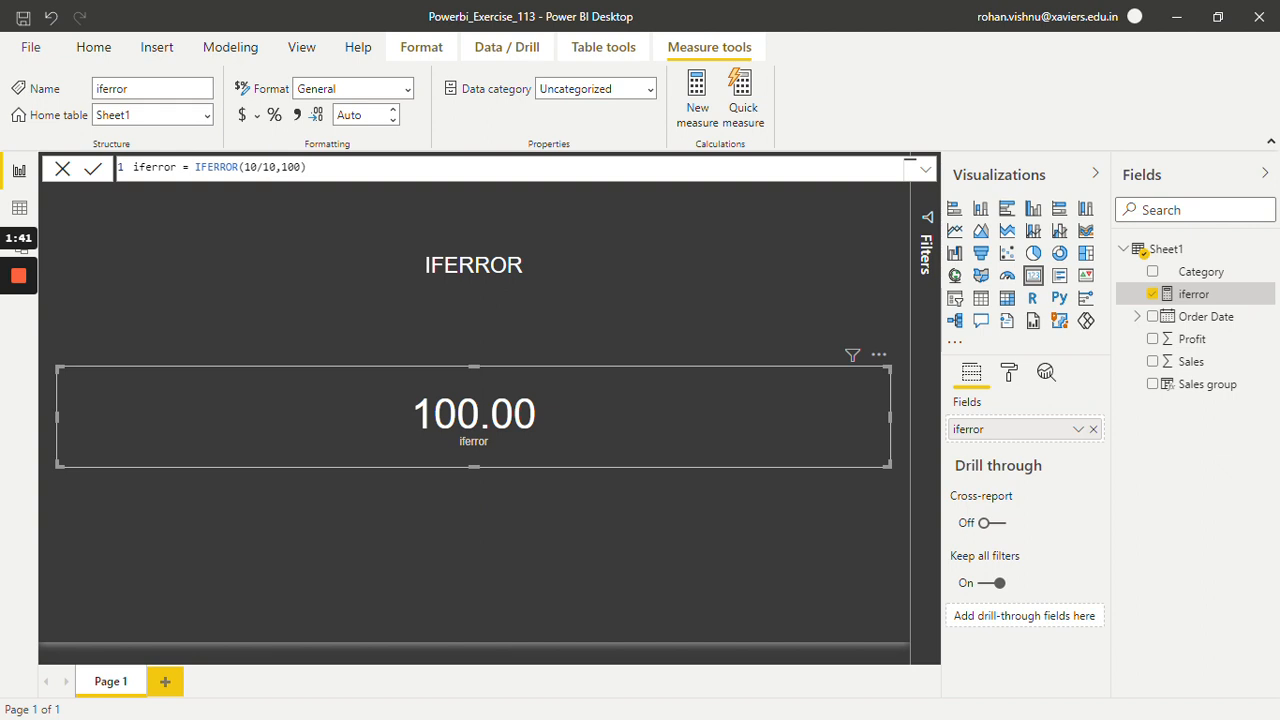
mouse_move(420, 330)
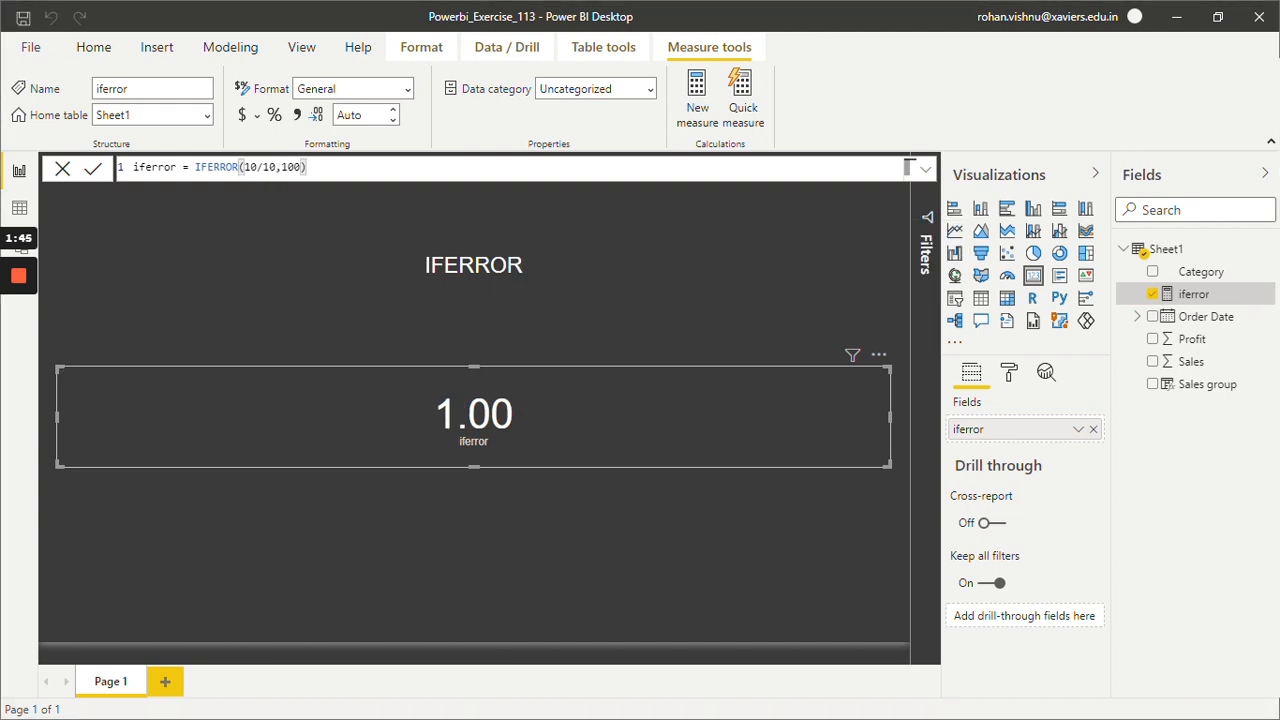
mouse_move(462, 331)
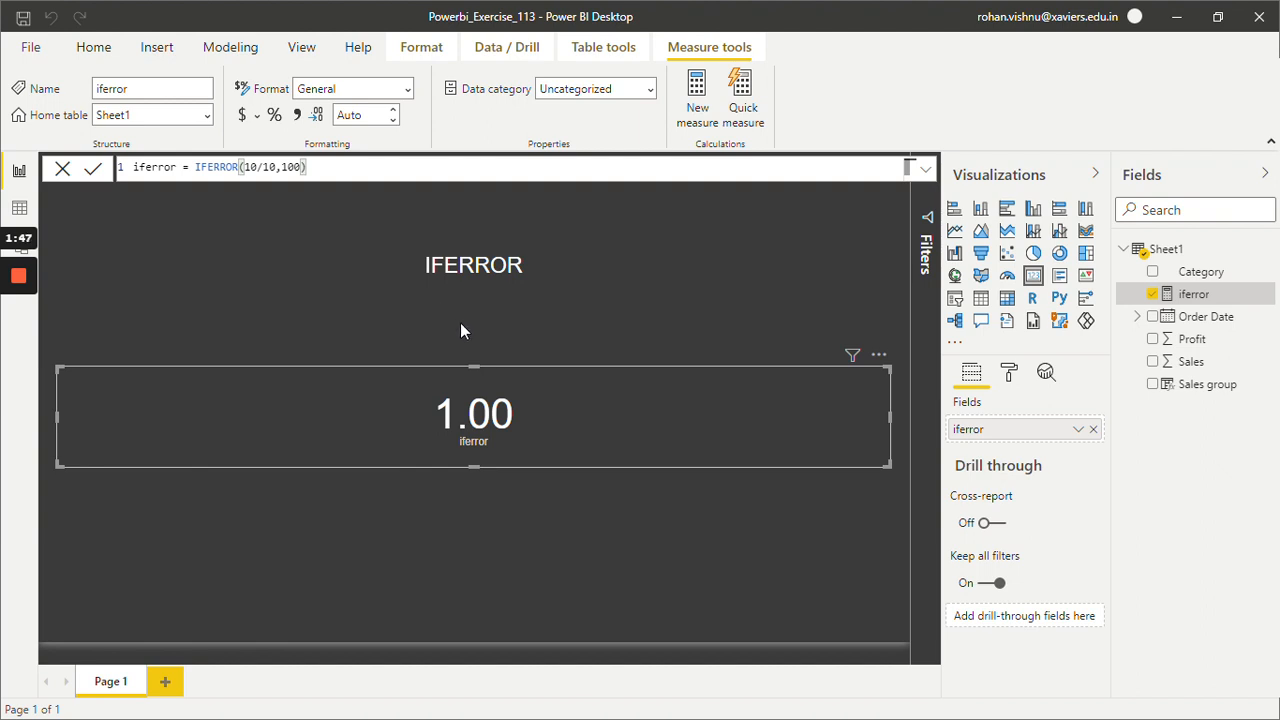
mouse_move(389, 453)
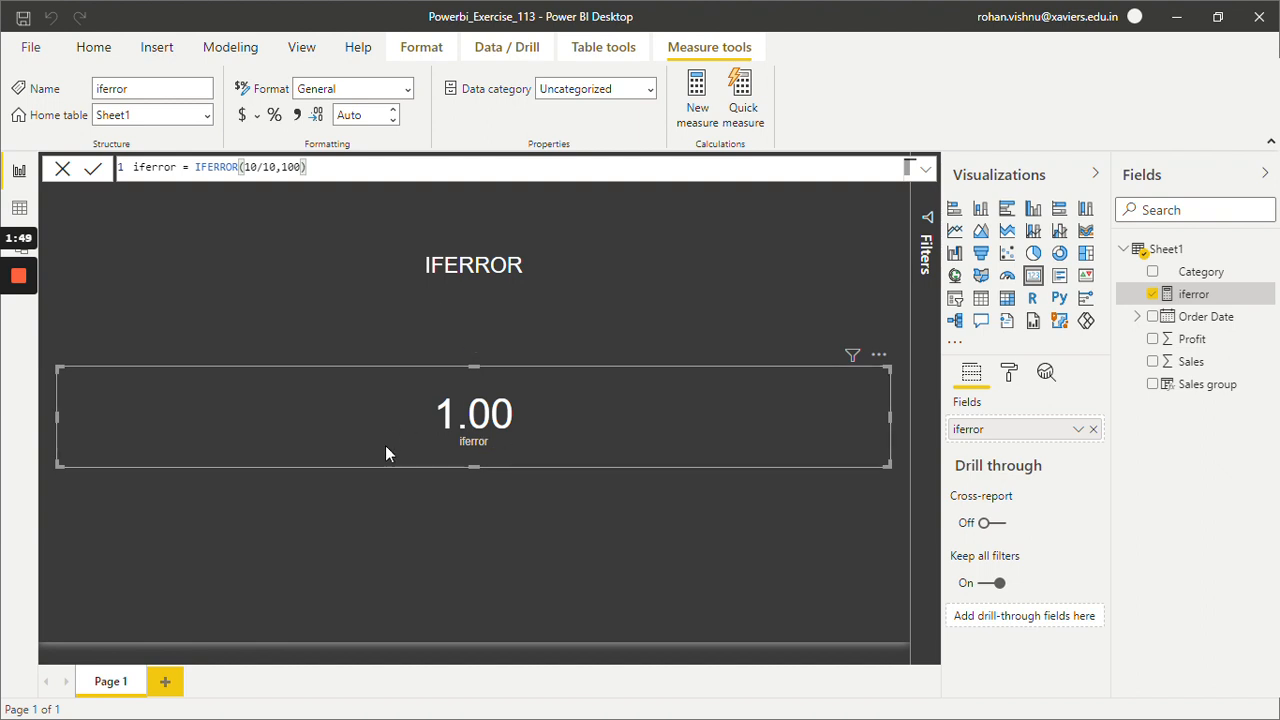
mouse_move(471, 489)
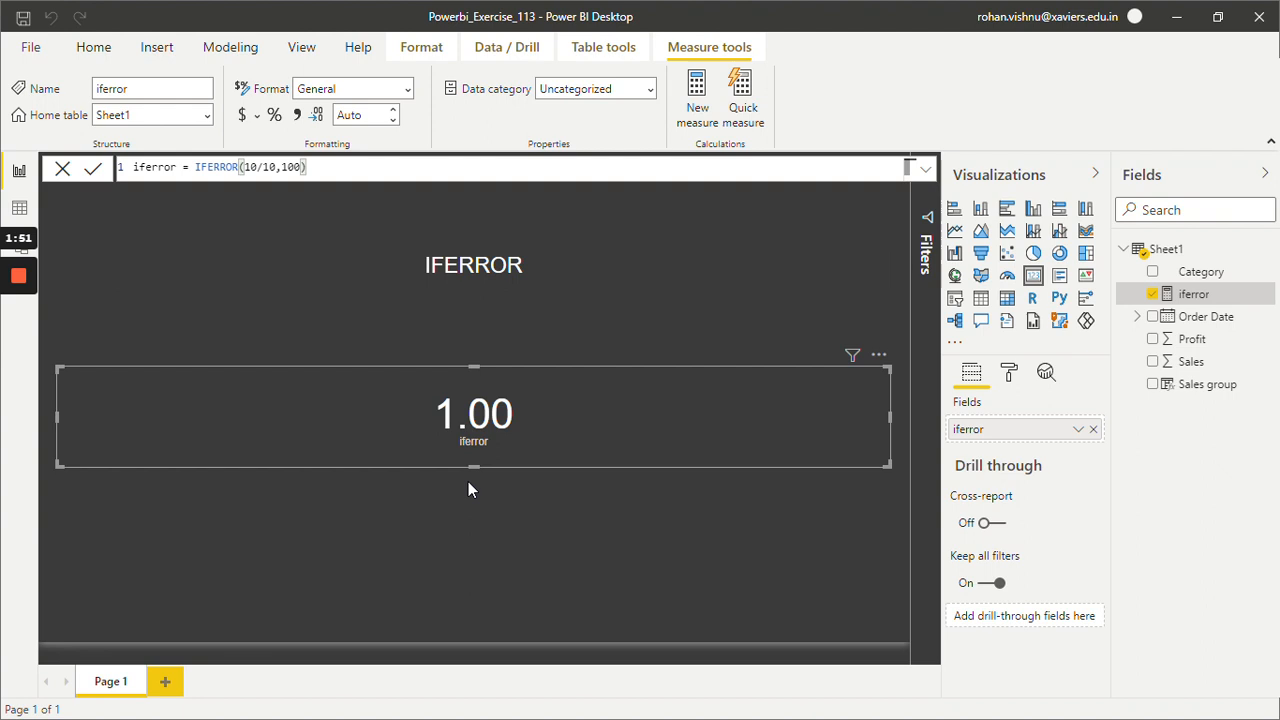
mouse_move(487, 516)
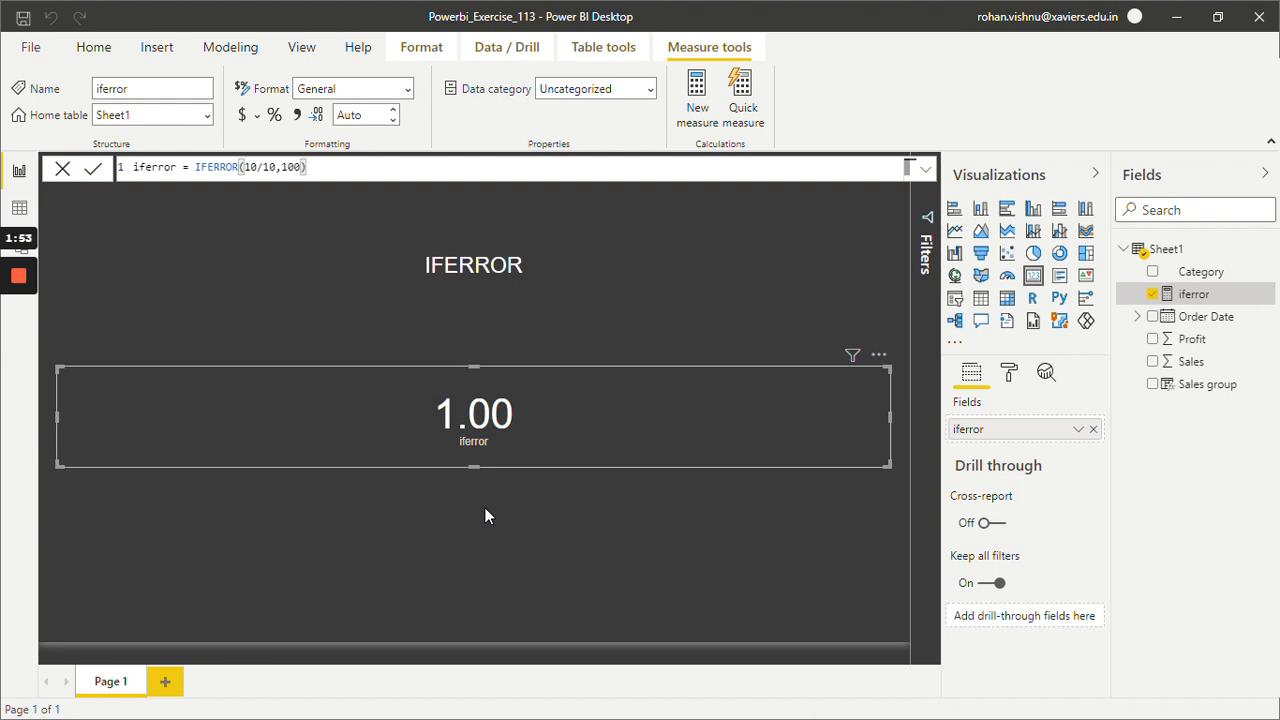